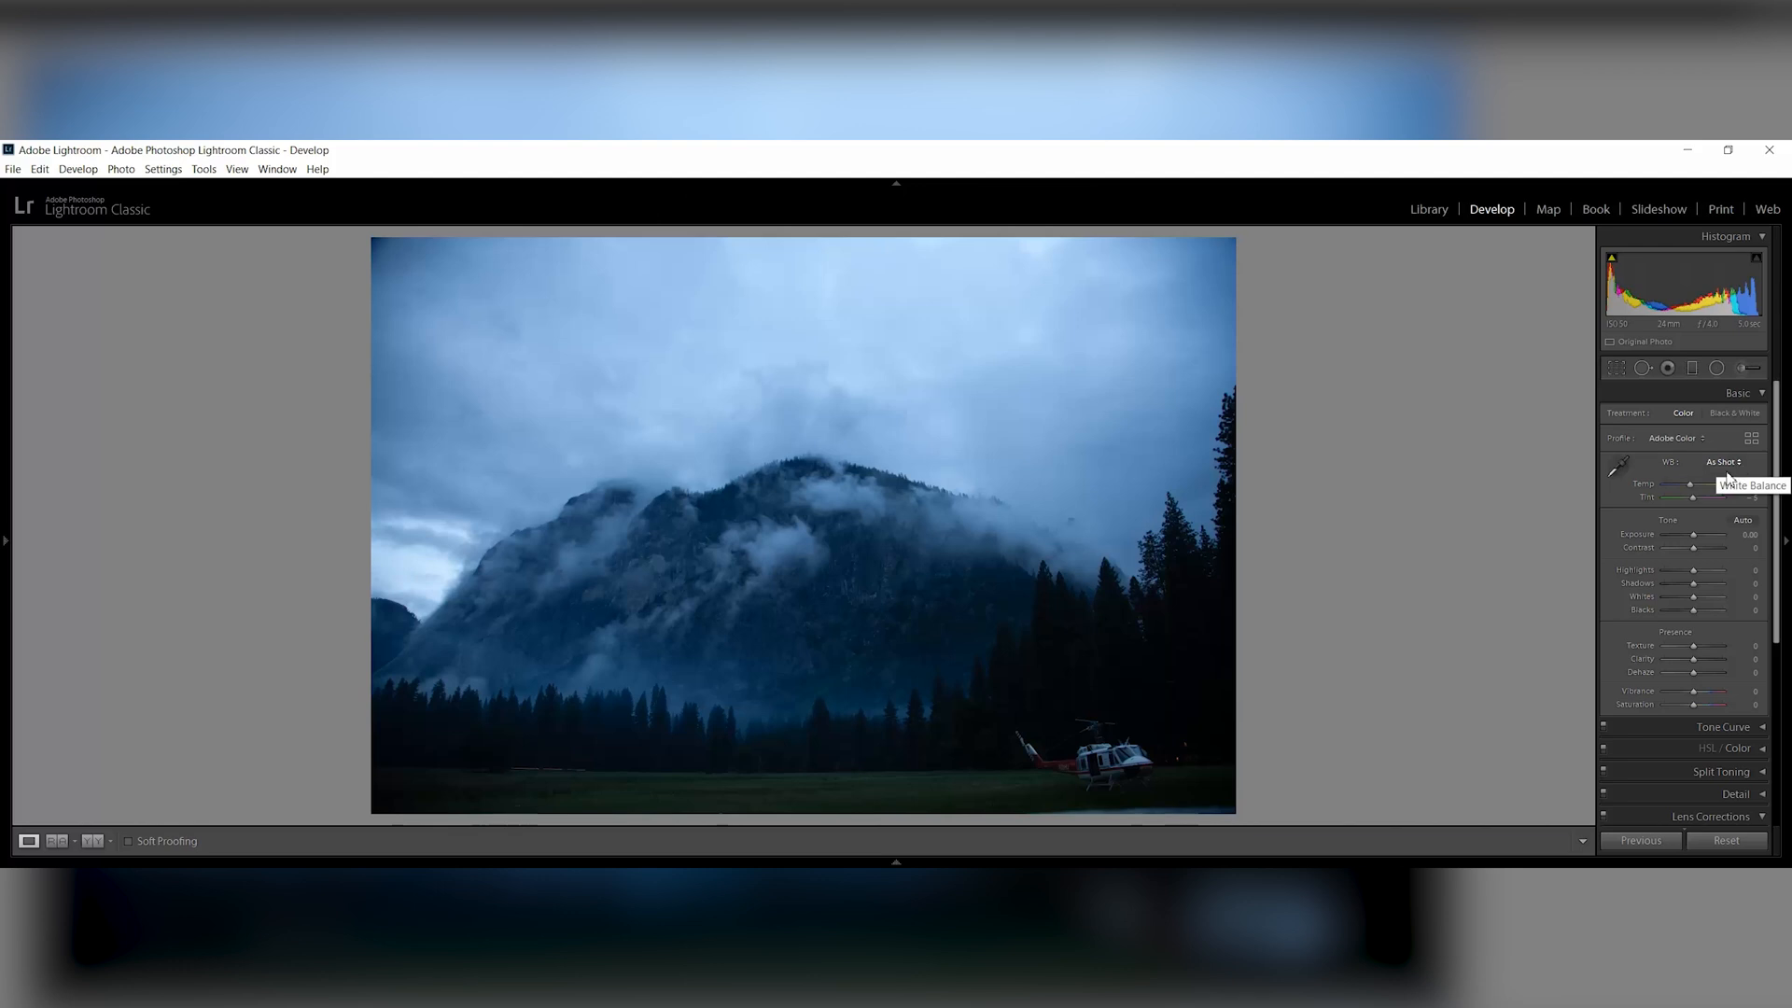
Warm the white balance to Temp 13000 and Tint +7 to remove the blue cast
{"action": "left_click_drag", "start_coordinate": [1694, 483], "coordinate": [1702, 483]}
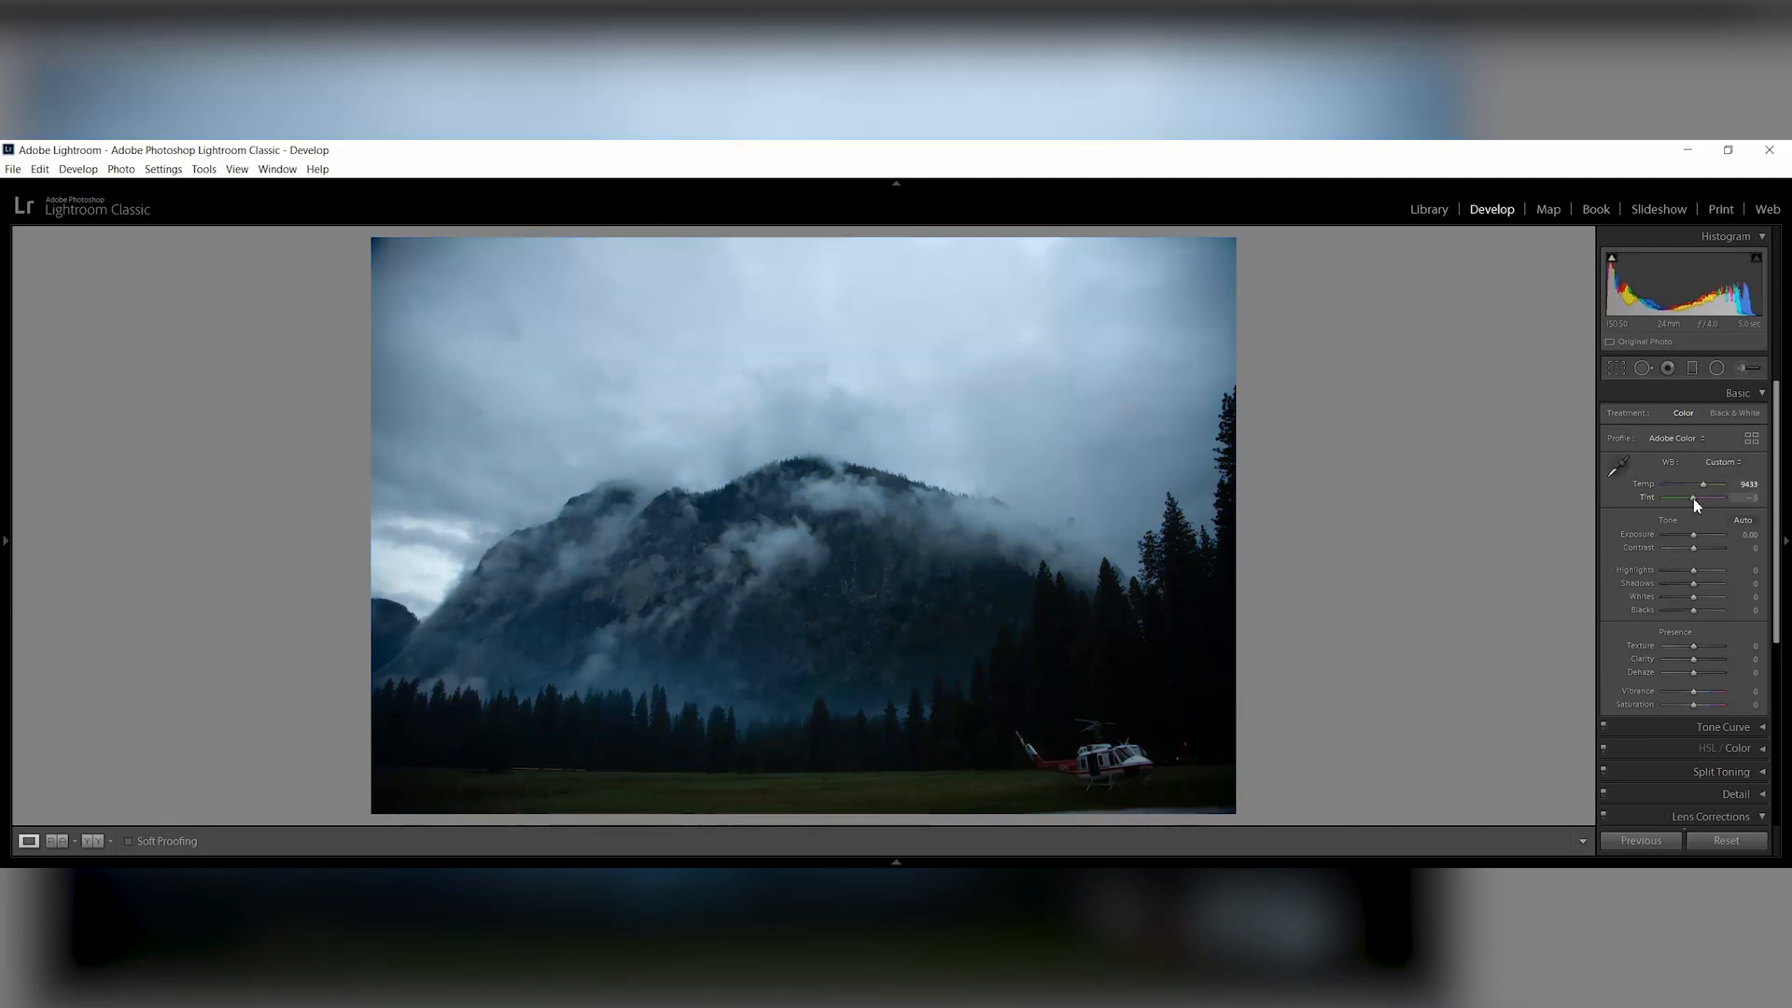
{"action": "left_click_drag", "start_coordinate": [1702, 486], "coordinate": [1663, 485]}
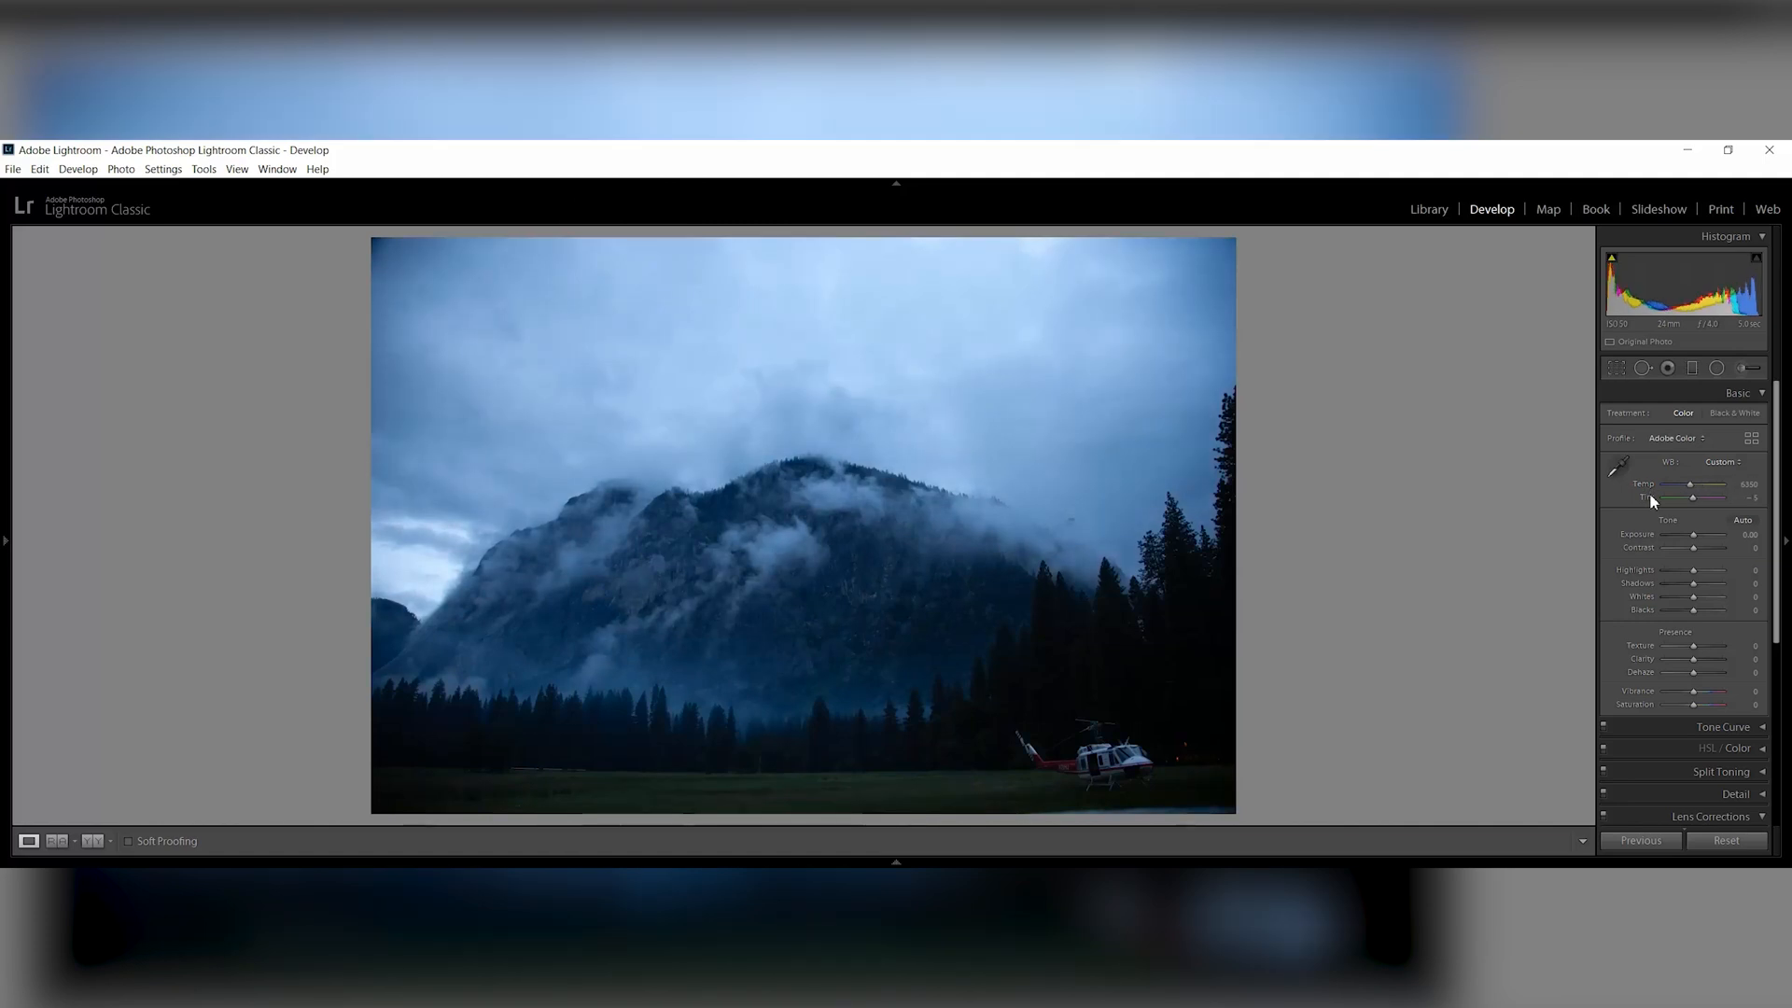
{"action": "left_click", "coordinate": [1618, 468]}
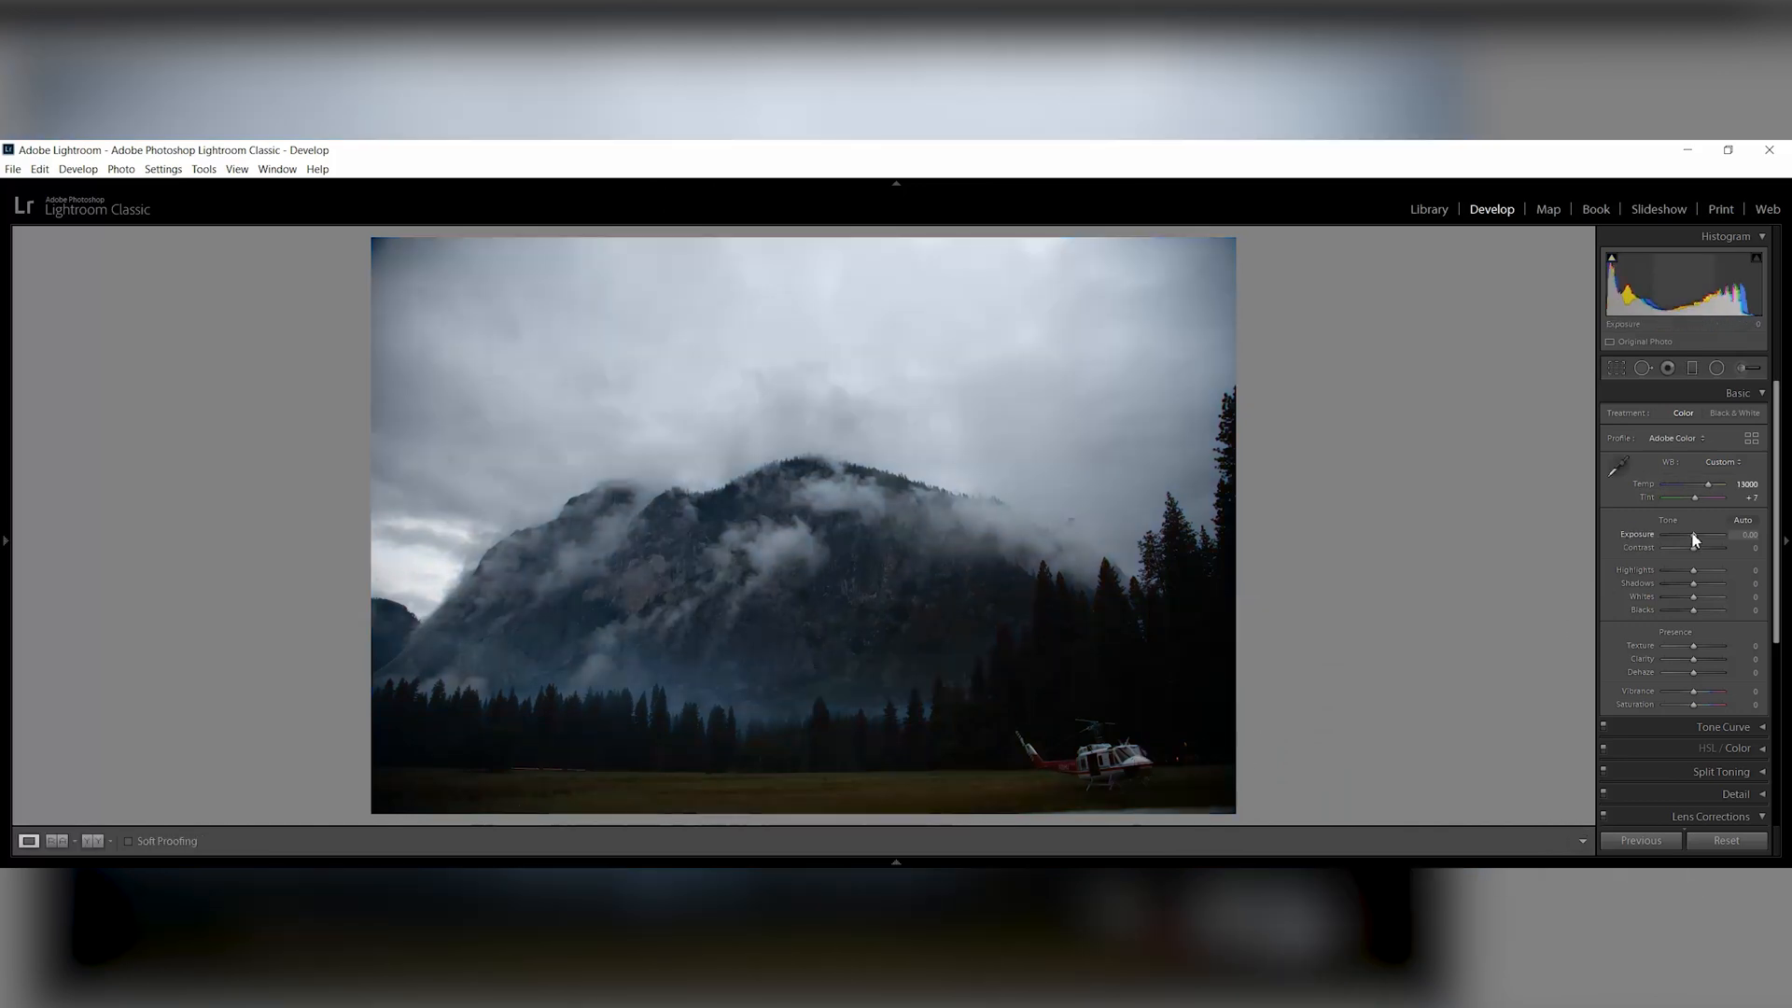
Raise Exposure to +0.83 and Contrast to +19
{"action": "left_click_drag", "start_coordinate": [1697, 538], "coordinate": [1713, 537]}
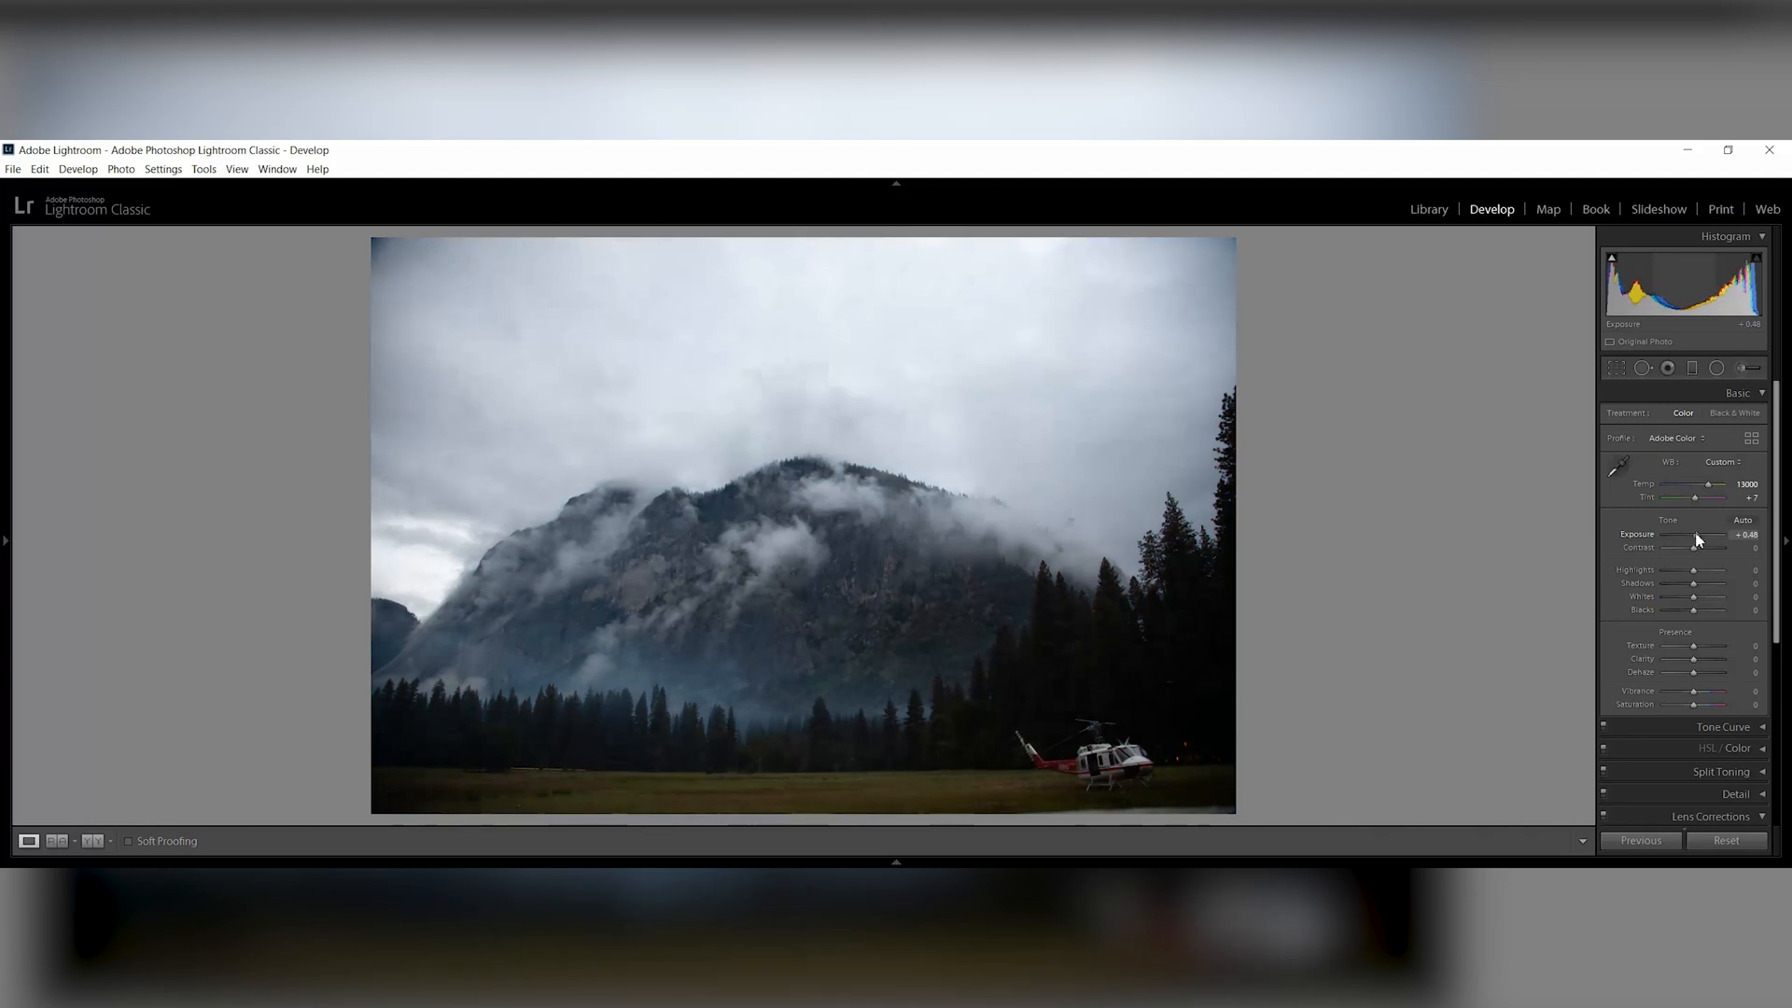
{"action": "left_click_drag", "start_coordinate": [1694, 537], "coordinate": [1702, 537]}
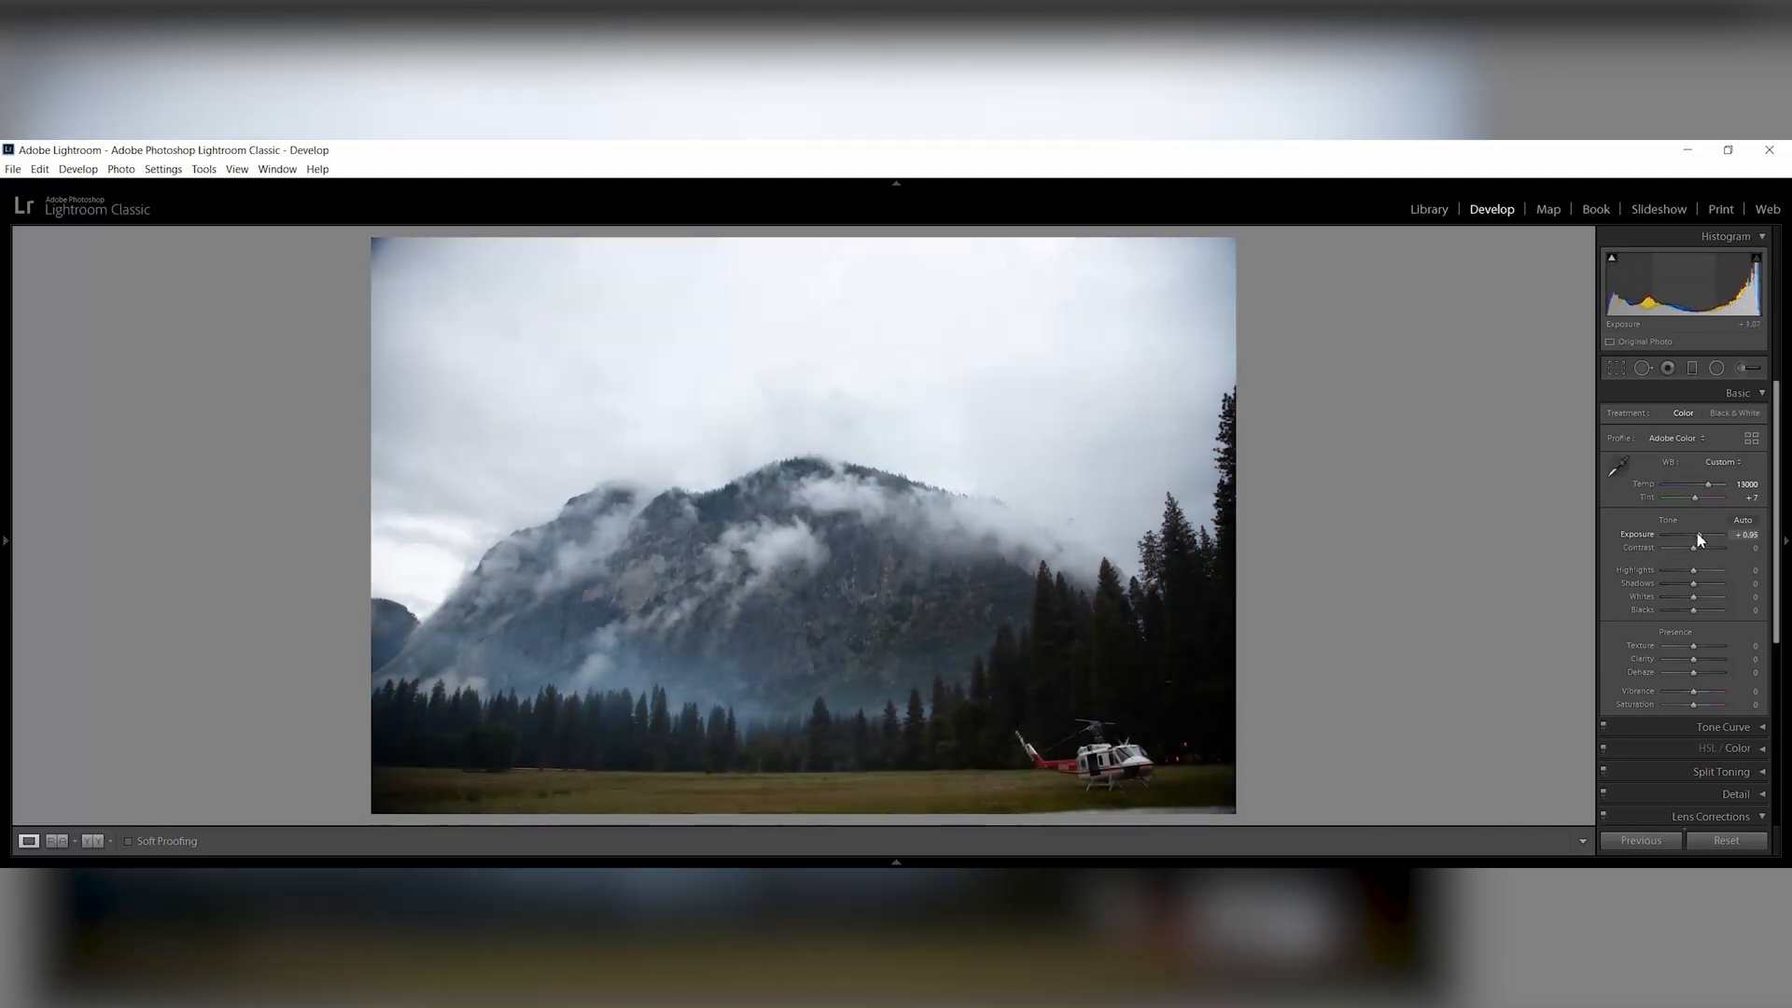
{"action": "left_click_drag", "start_coordinate": [1703, 536], "coordinate": [1696, 536]}
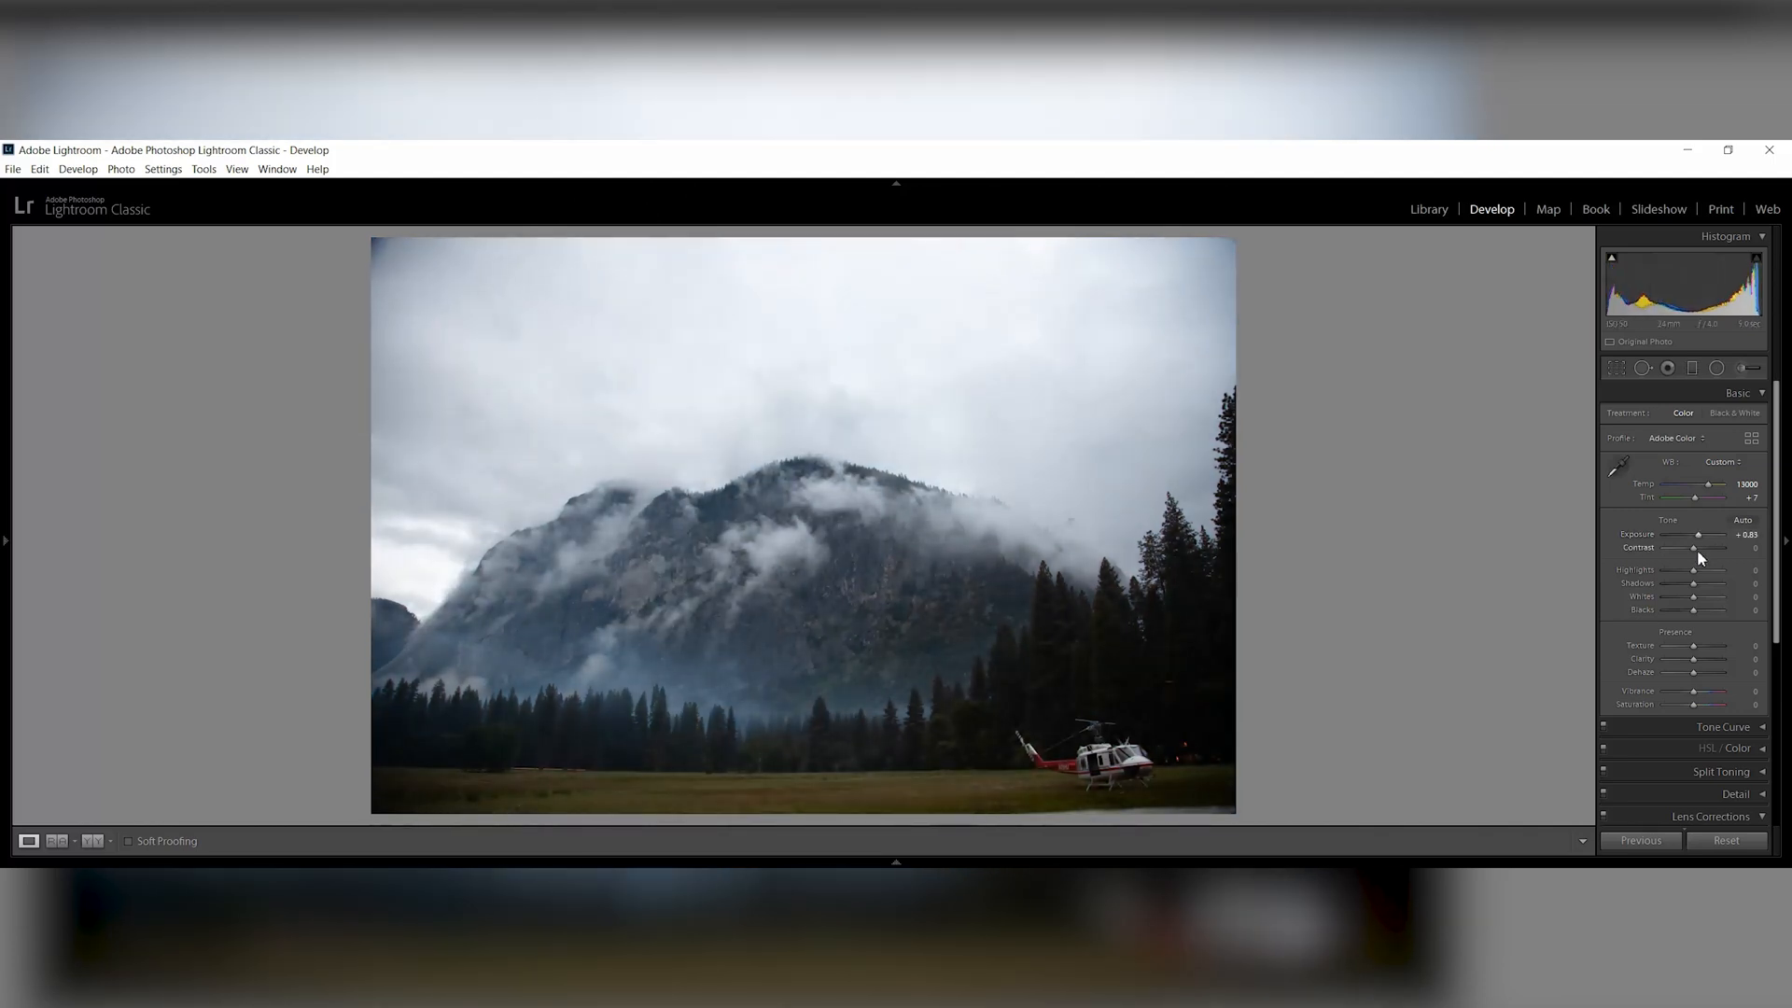
{"action": "left_click_drag", "start_coordinate": [1694, 547], "coordinate": [1702, 547]}
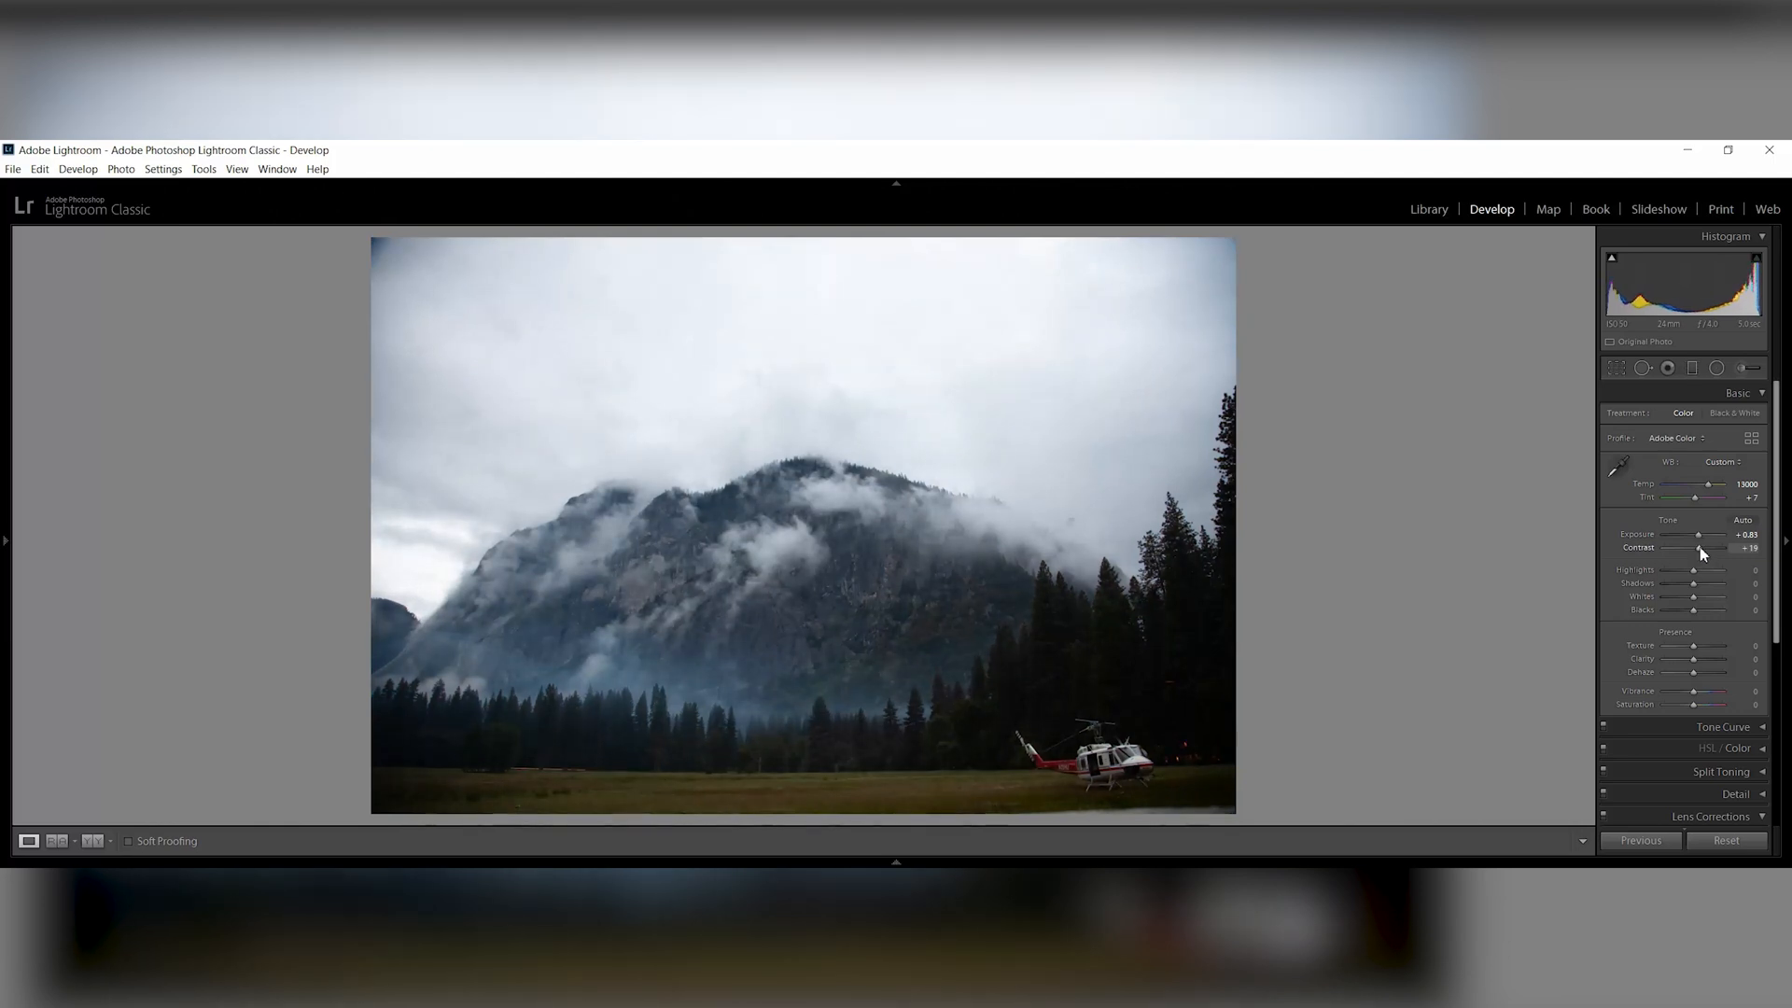
Set Highlights -60, Shadows +14, Whites -24 and Blacks +14
{"action": "left_click_drag", "start_coordinate": [1714, 569], "coordinate": [1691, 569]}
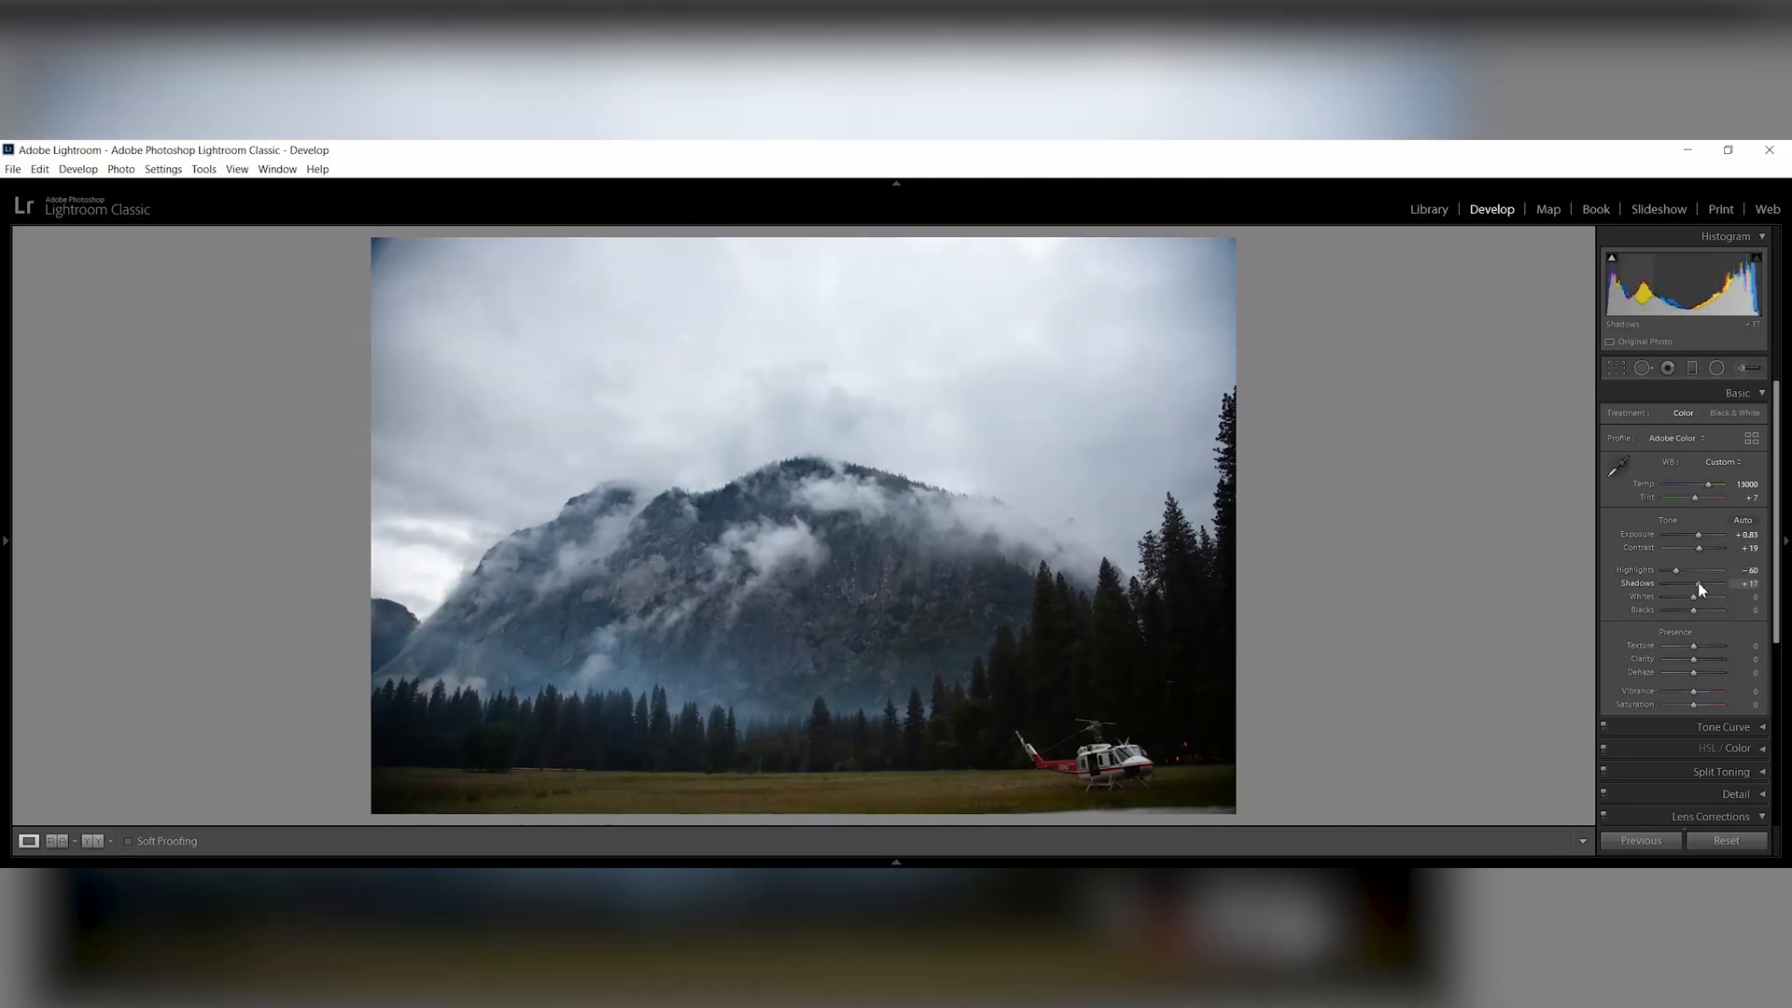
{"action": "left_click_drag", "start_coordinate": [1699, 582], "coordinate": [1697, 583]}
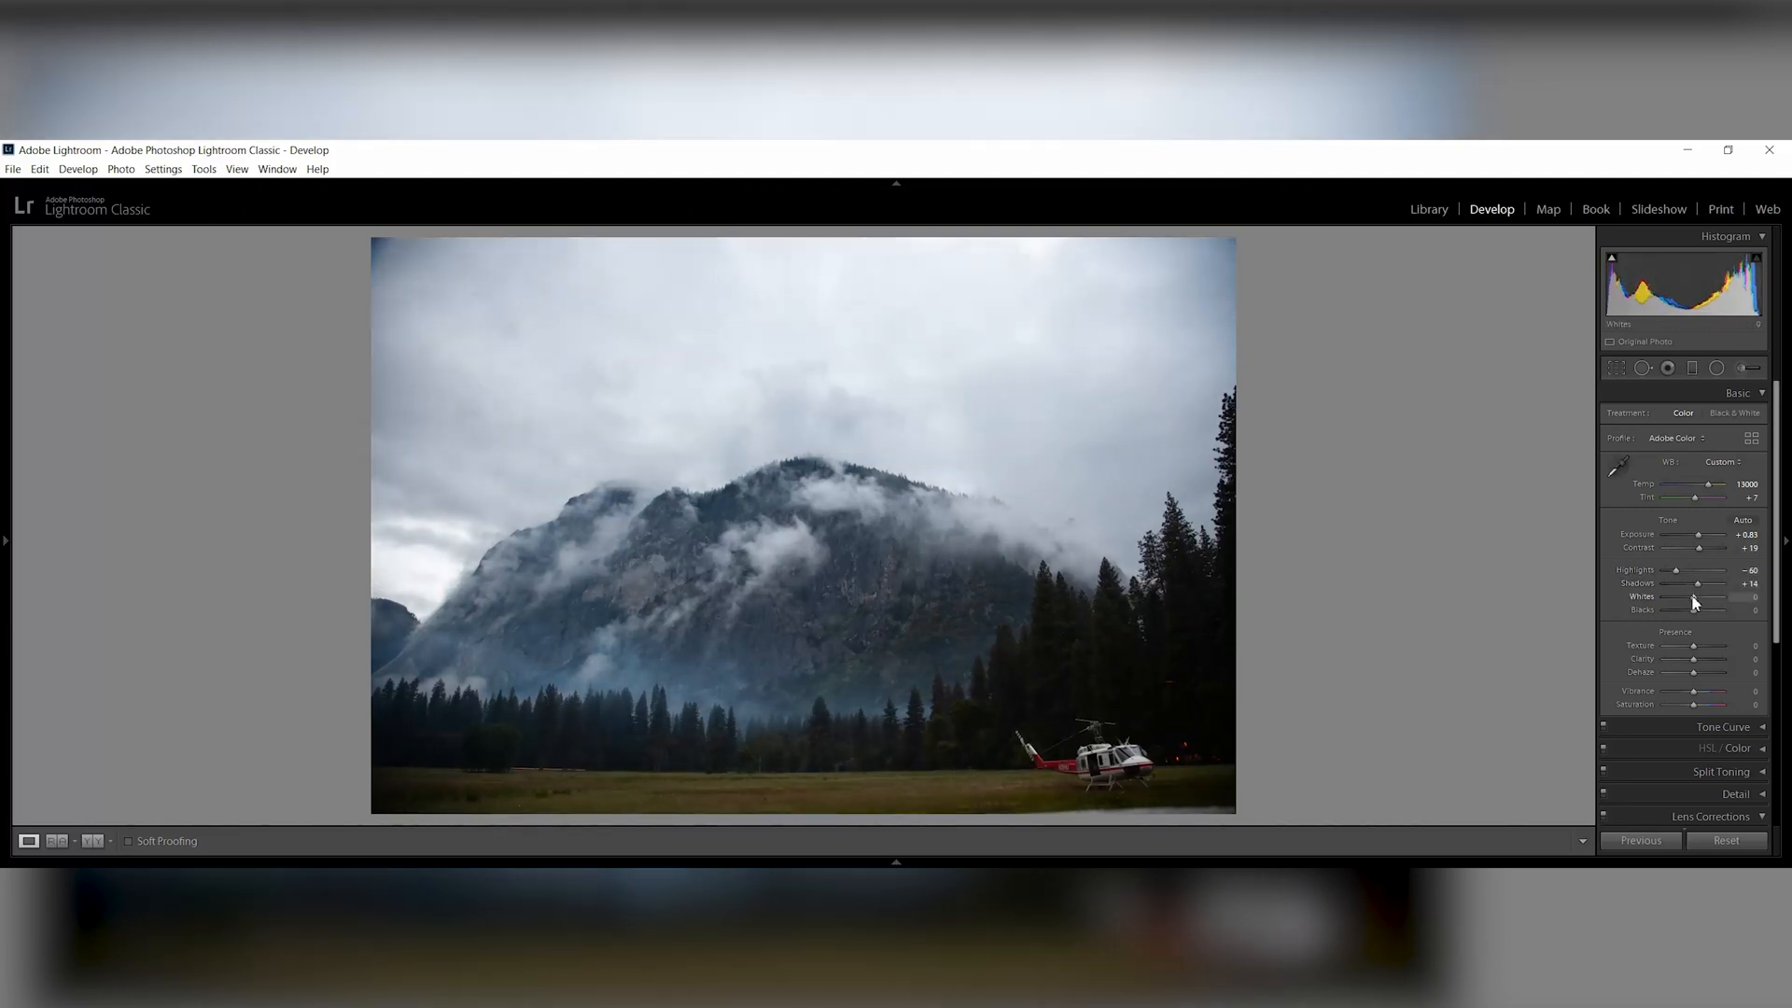
{"action": "left_click_drag", "start_coordinate": [1699, 595], "coordinate": [1686, 596]}
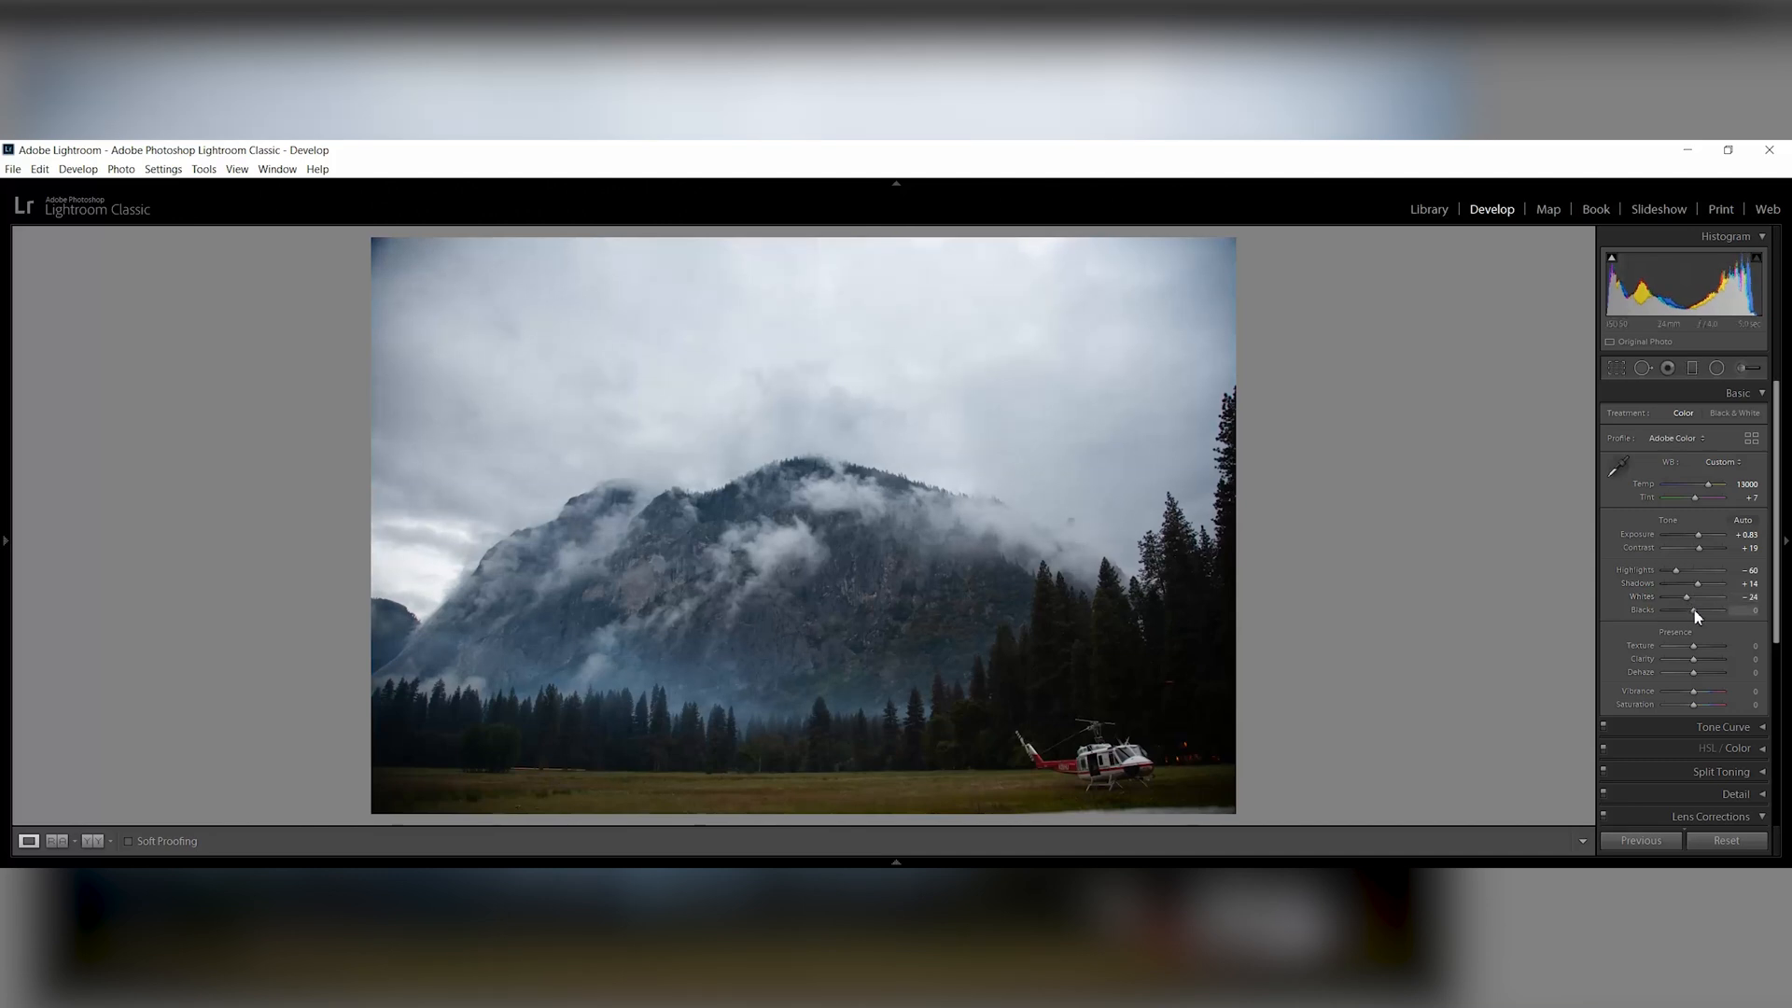
{"action": "left_click_drag", "start_coordinate": [1699, 609], "coordinate": [1691, 609]}
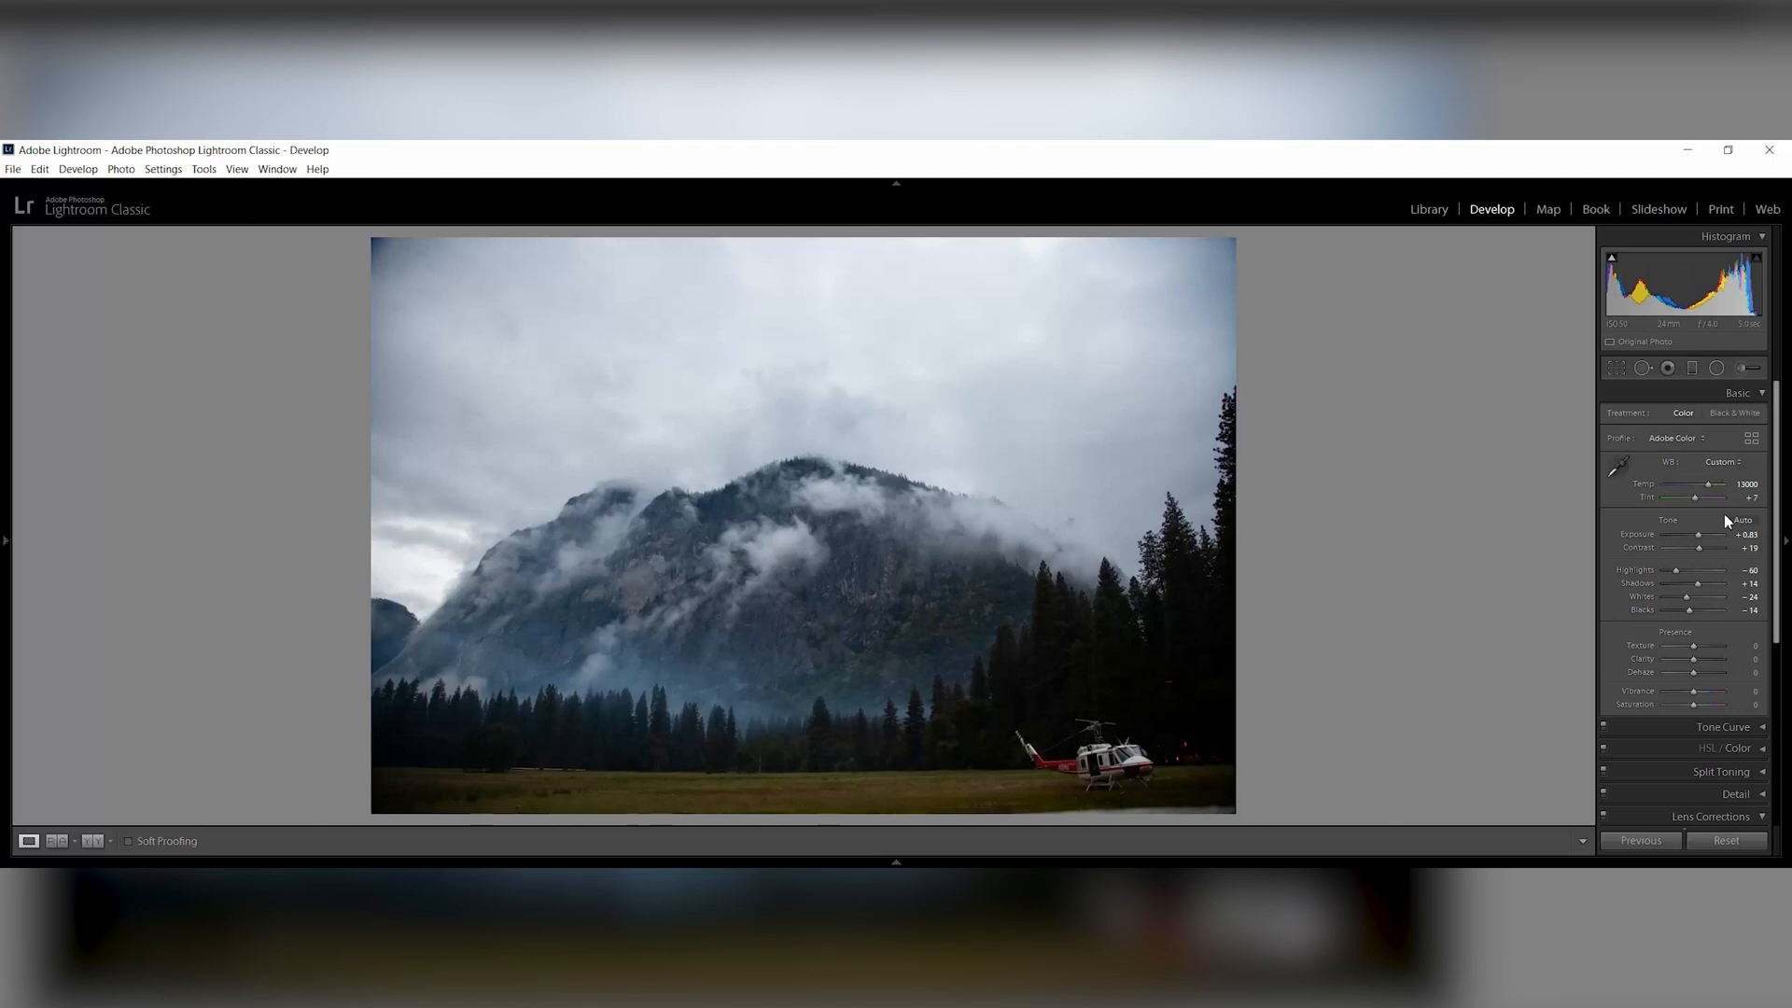
{"action": "mouse_move", "coordinate": [1716, 368]}
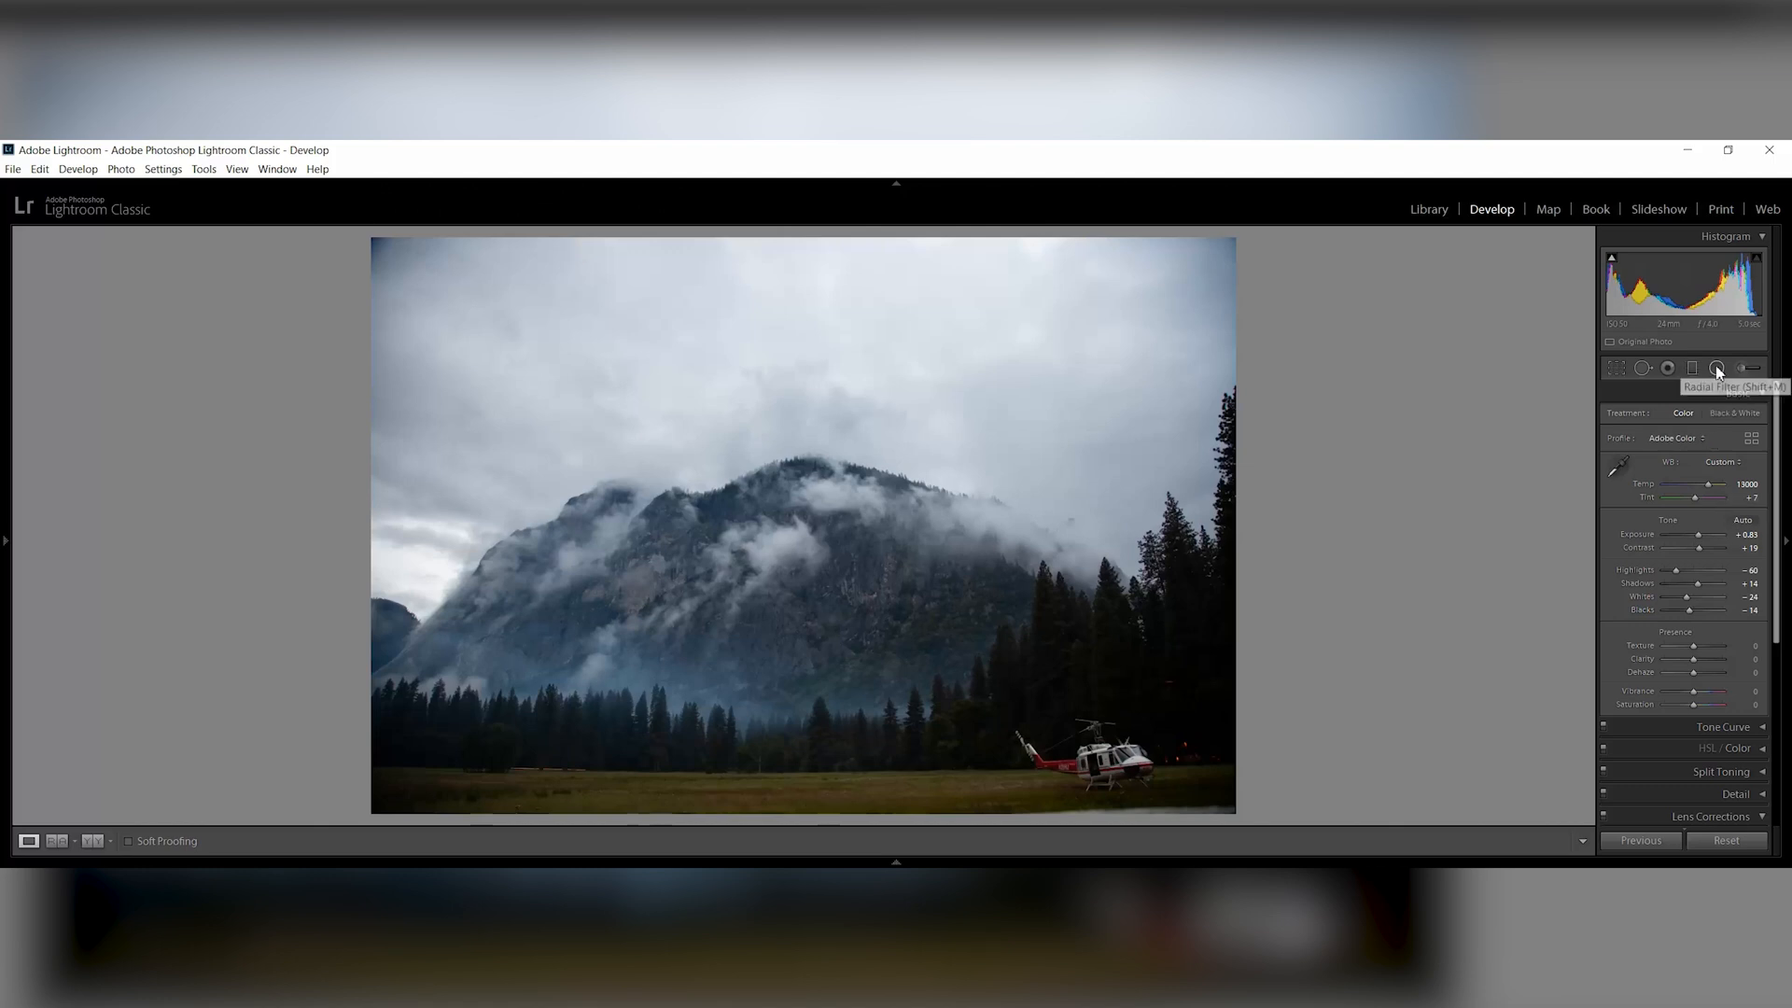
Darken the cloudy sky above the mountain with an Adjustment Brush stroke
{"action": "left_click", "coordinate": [1716, 367]}
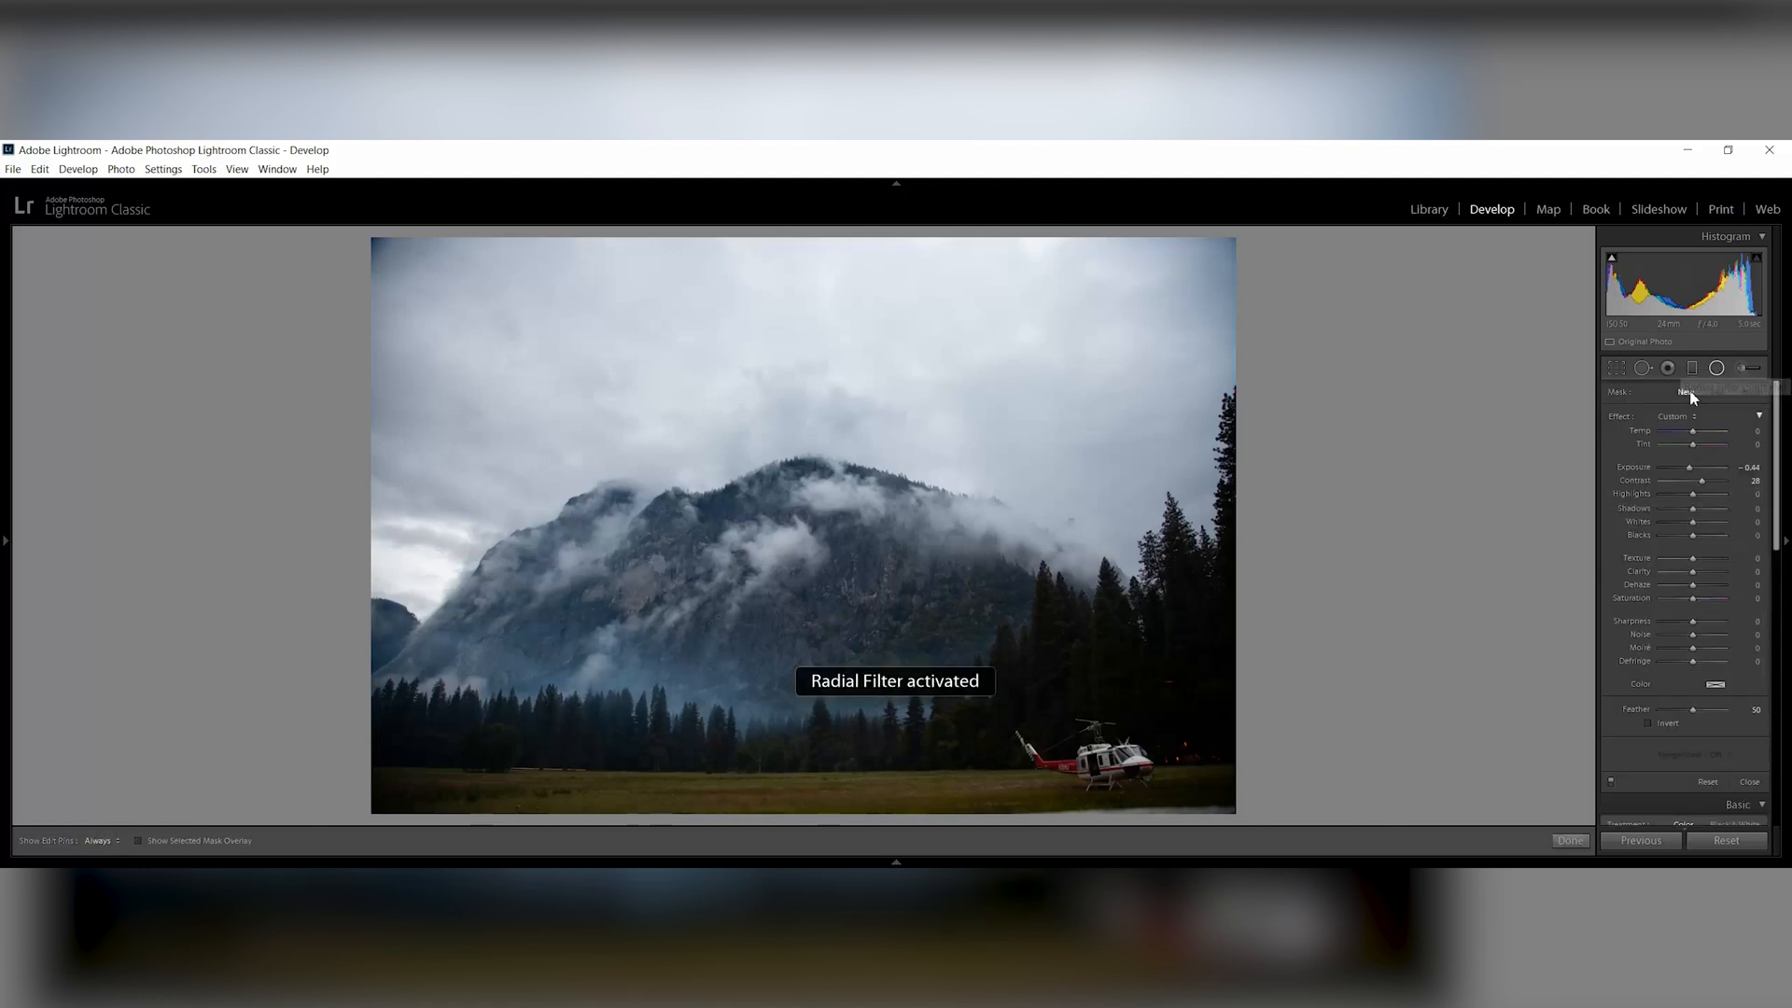
{"action": "left_click", "coordinate": [1717, 367]}
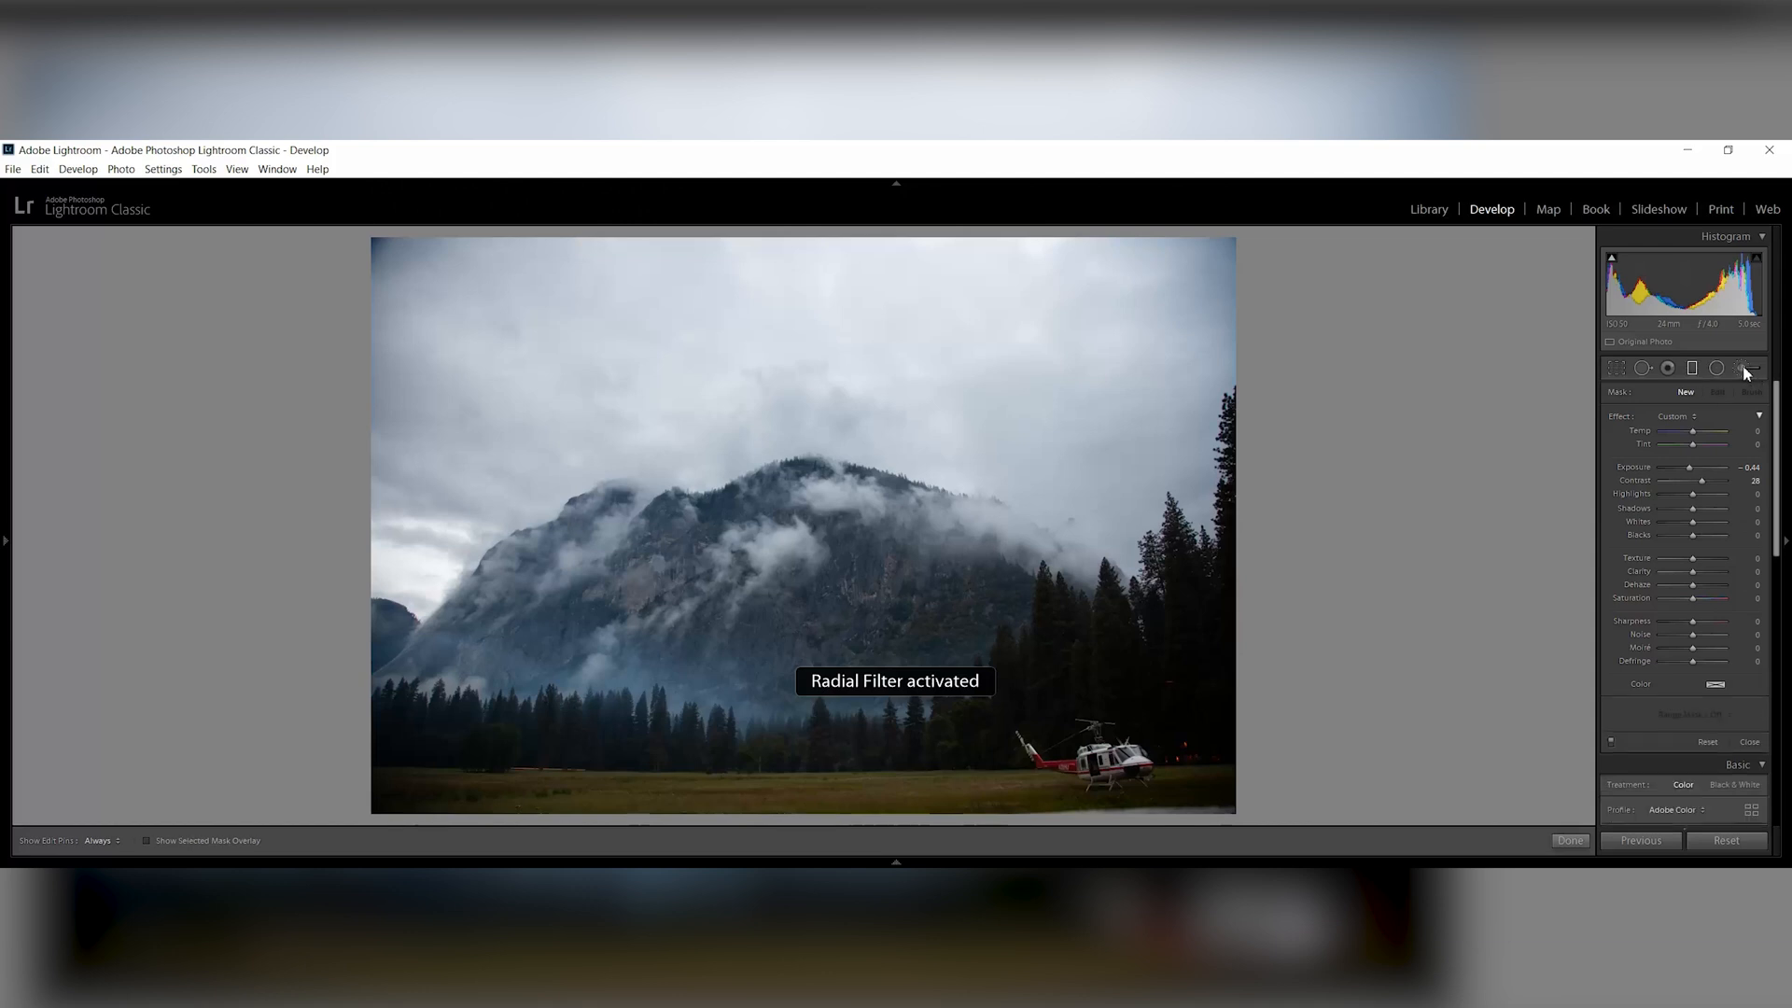
{"action": "left_click", "coordinate": [1747, 368]}
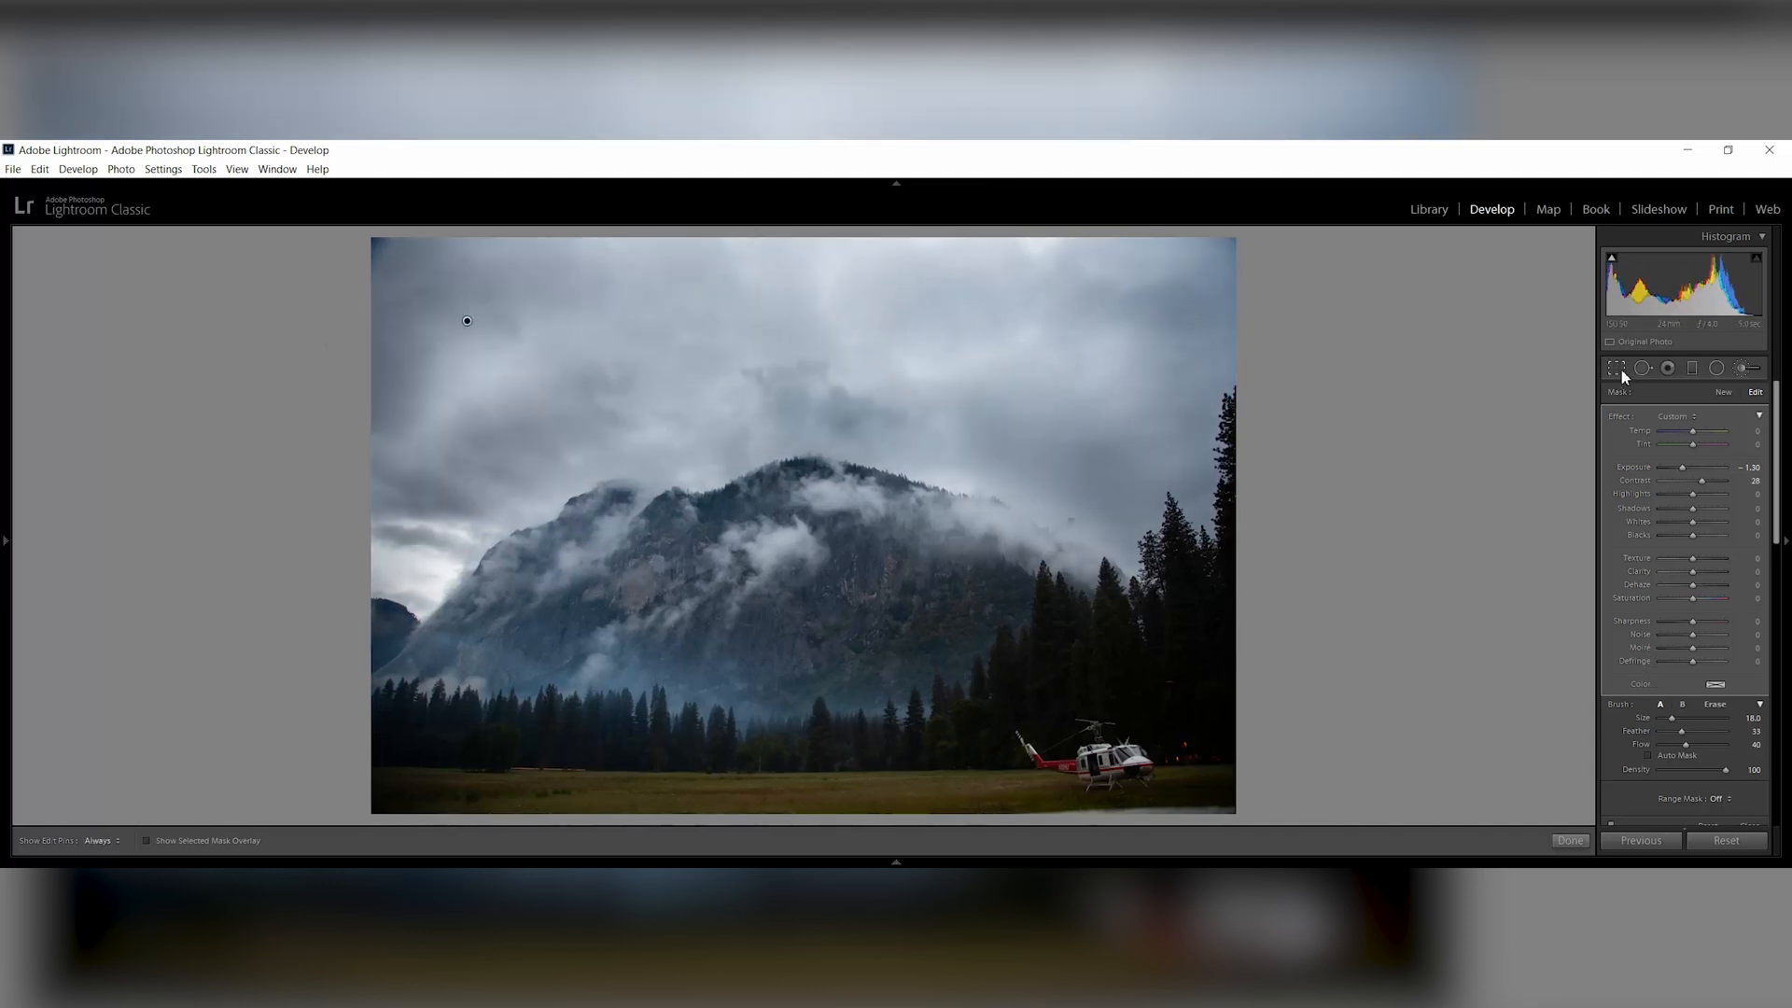
{"action": "left_click", "coordinate": [1616, 367]}
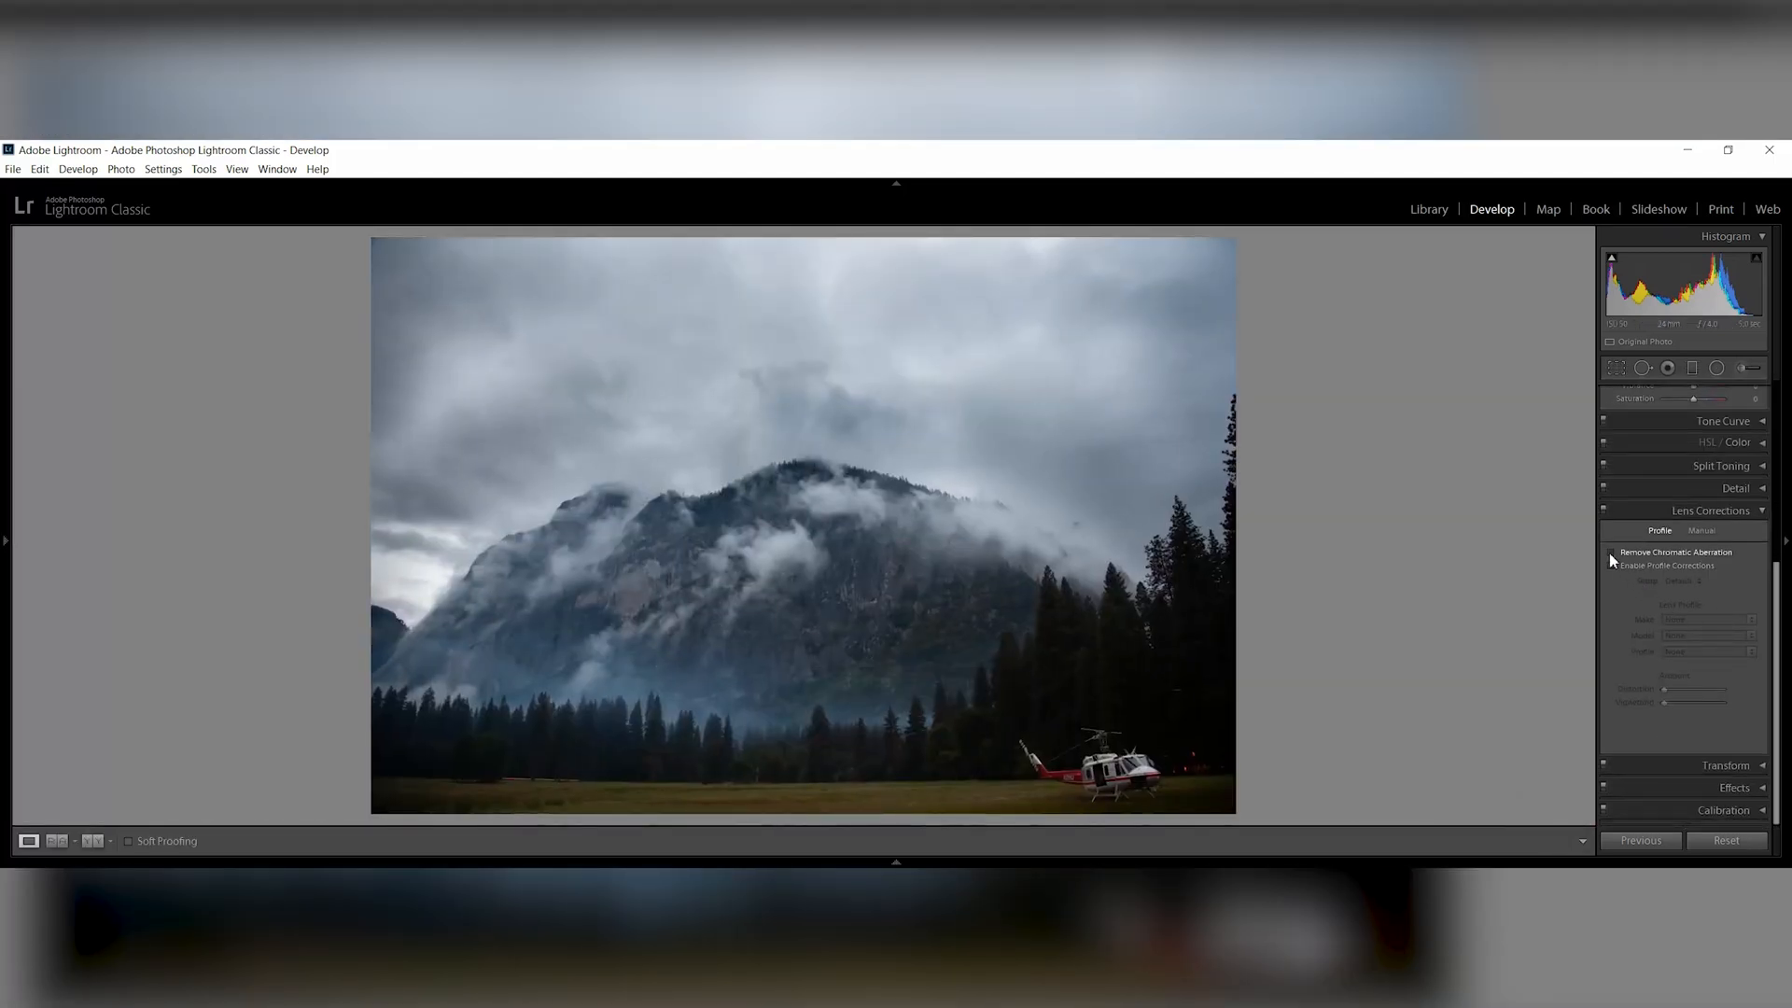
Enable Remove Chromatic Aberration and Canon lens profile corrections
{"action": "left_click", "coordinate": [1611, 568]}
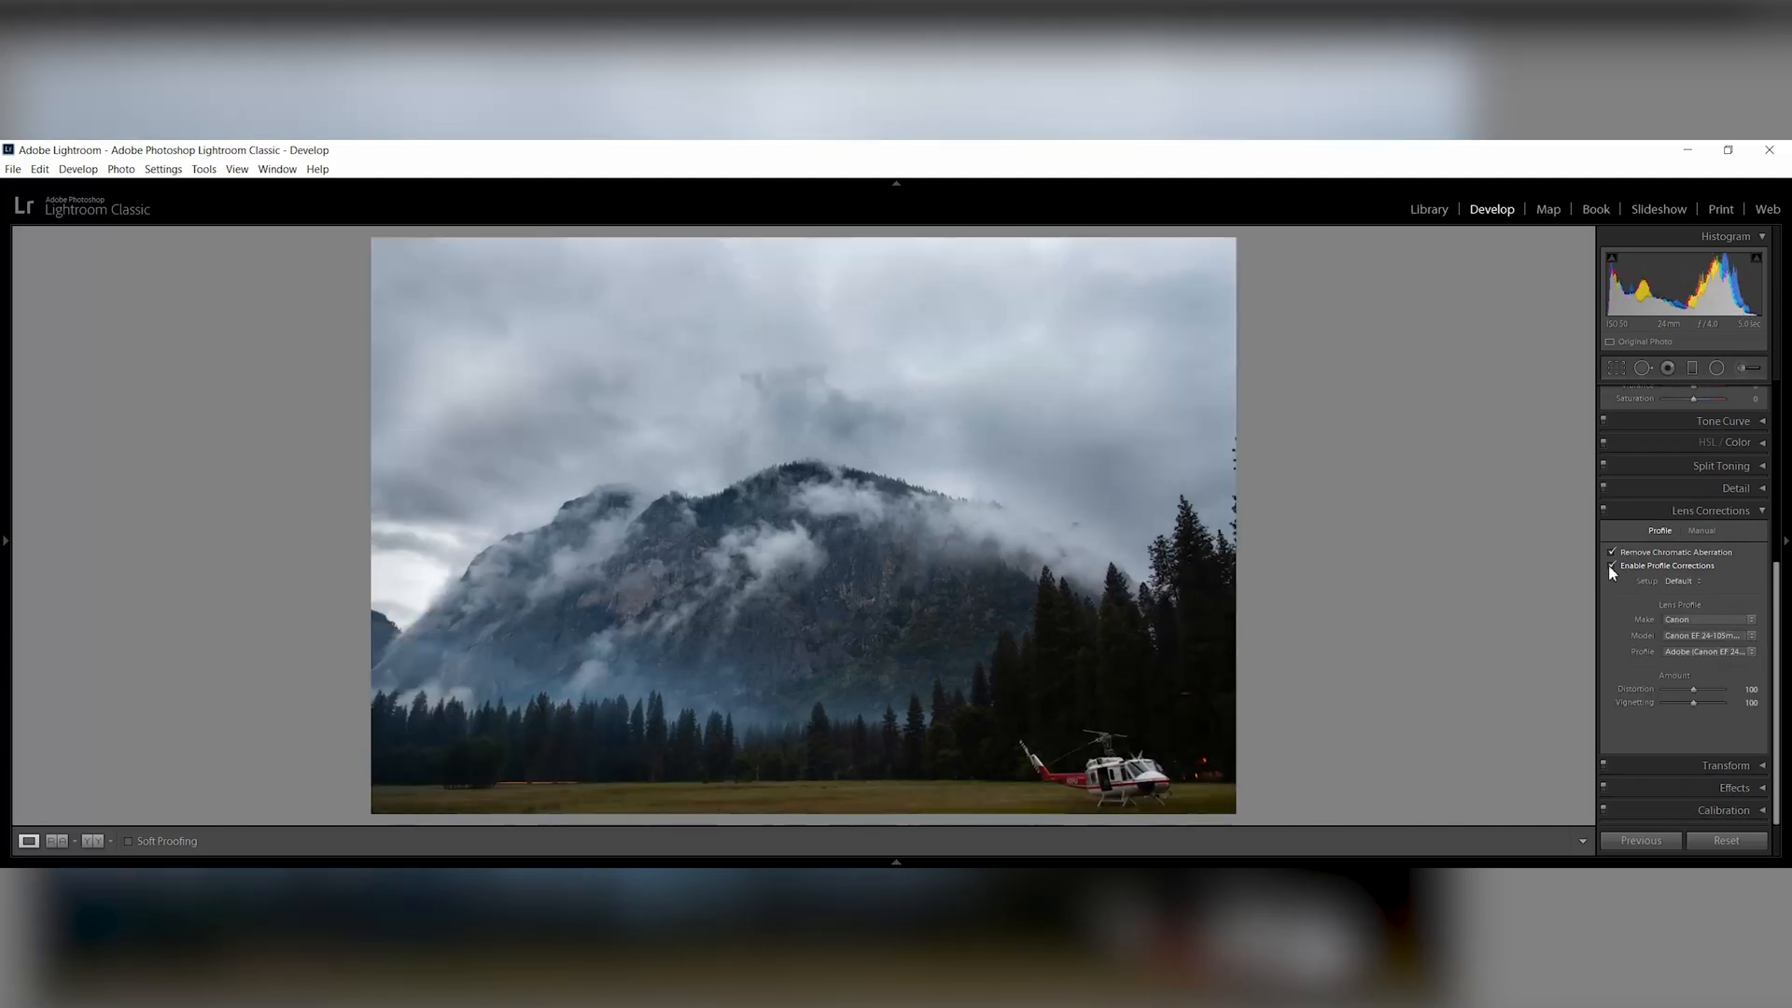
{"action": "left_click", "coordinate": [1610, 564]}
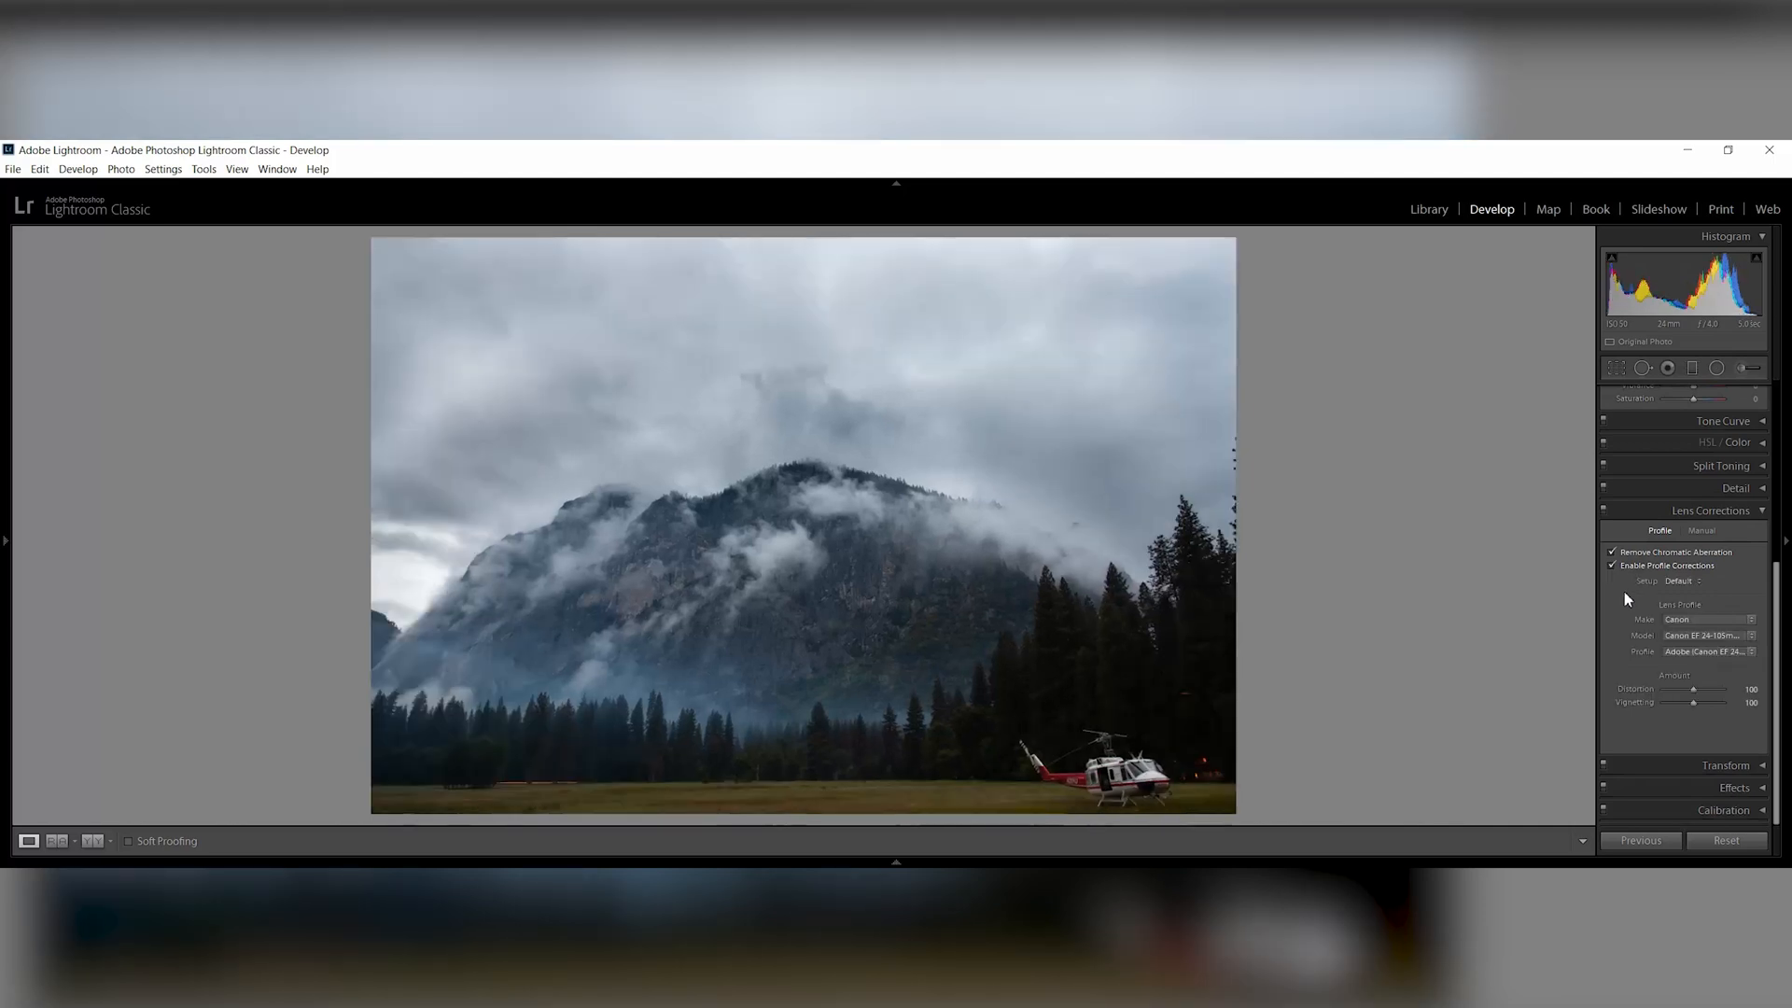